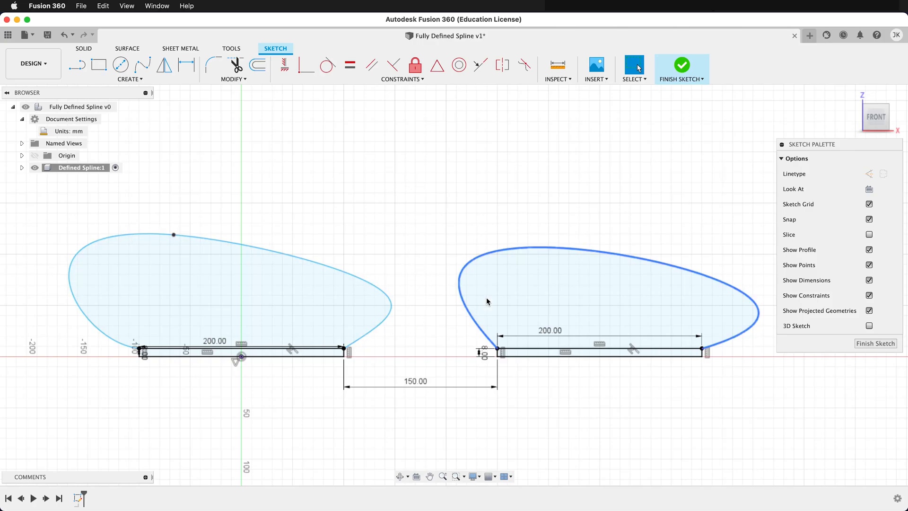
- Deselect the left spline and select the right spline's start point, exposing its tangent handle at X 250, Z 8
left_click(327, 214)
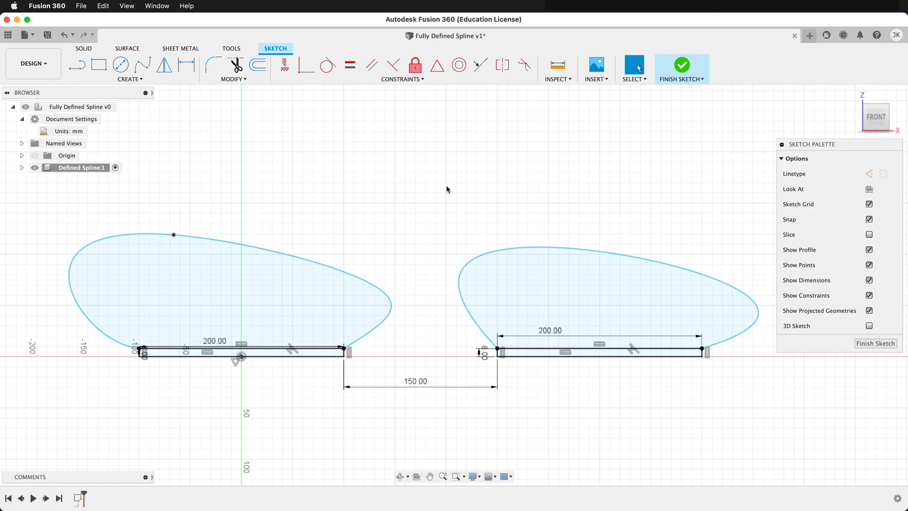
left_click(391, 310)
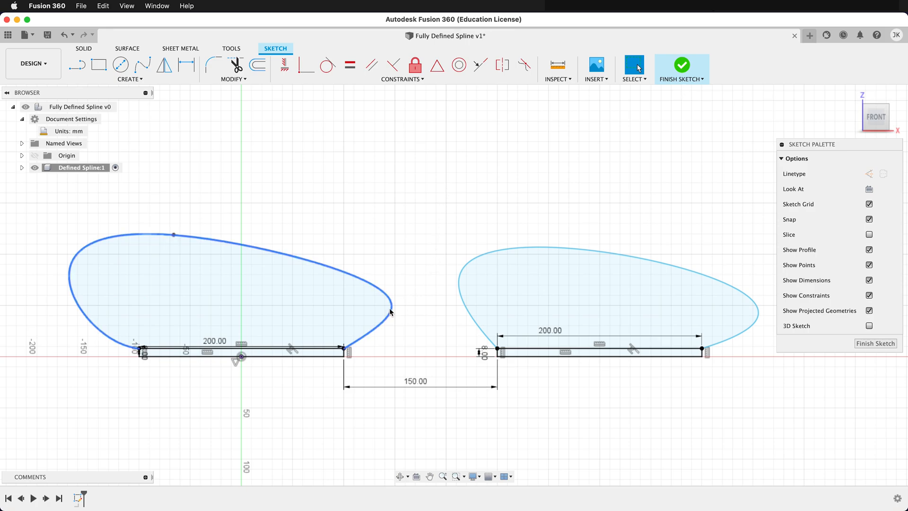
left_click(235, 352)
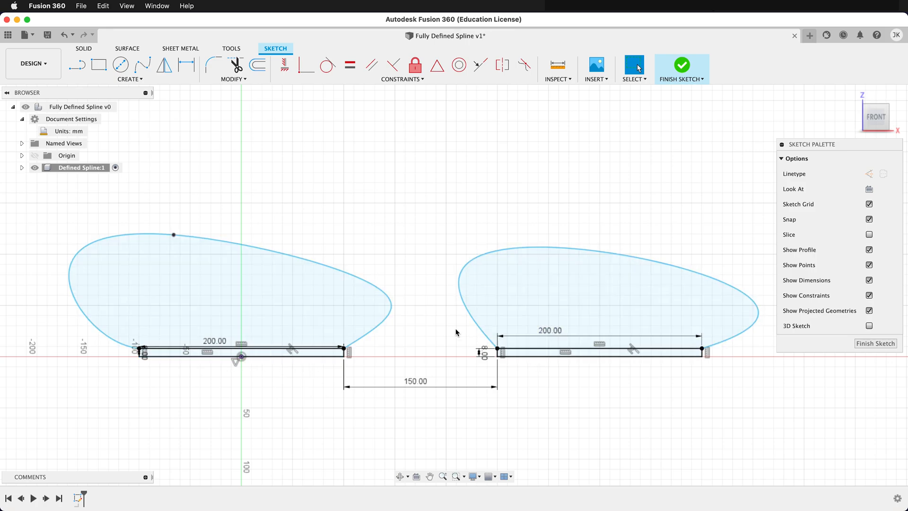
mouse_move(437, 175)
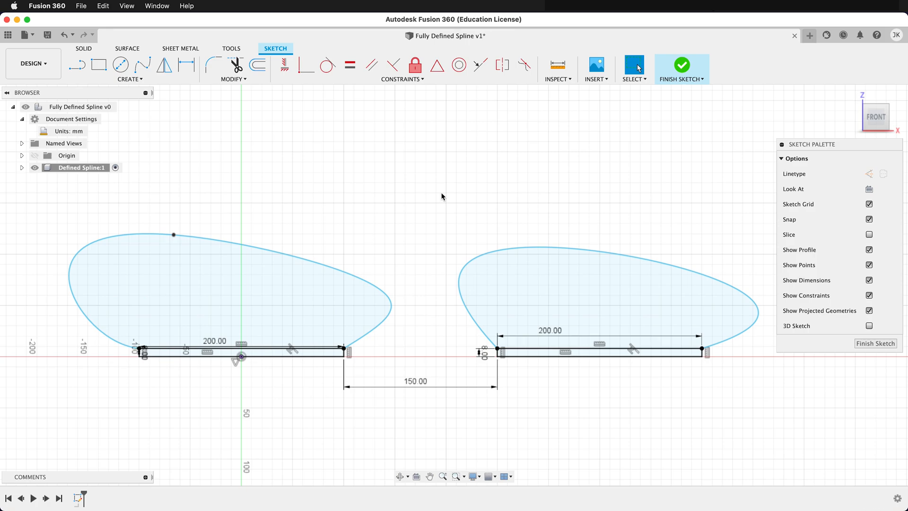
mouse_move(416, 233)
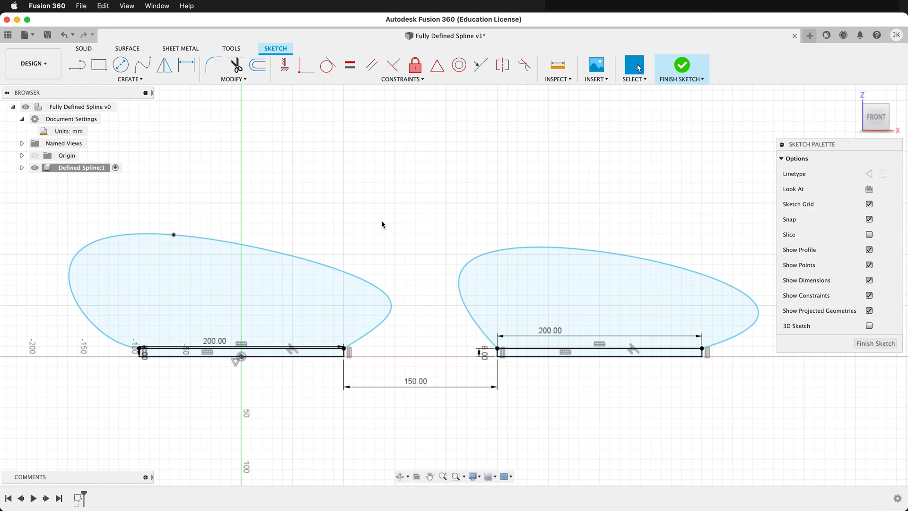
mouse_move(379, 235)
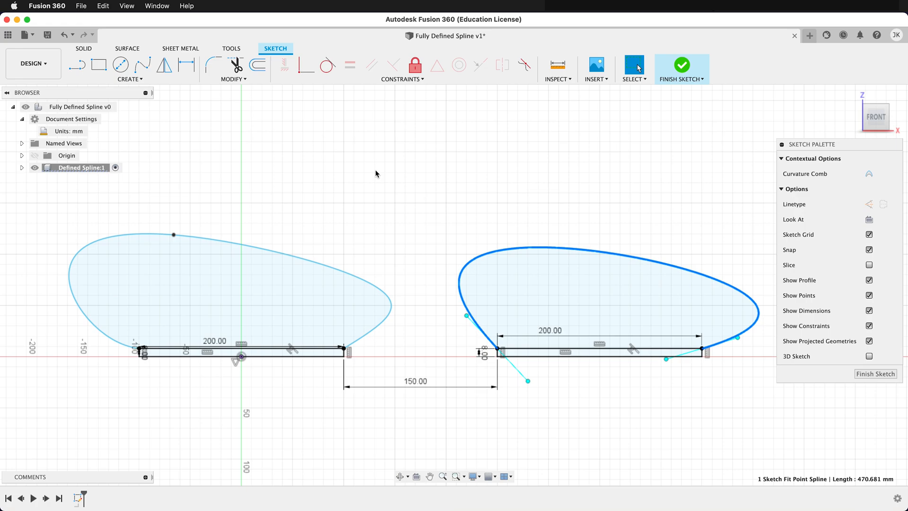
mouse_move(359, 232)
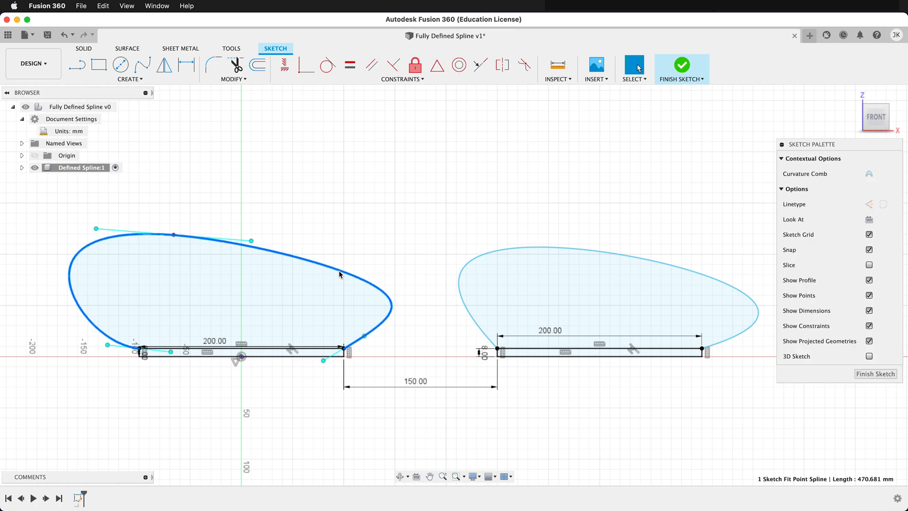
left_click(512, 392)
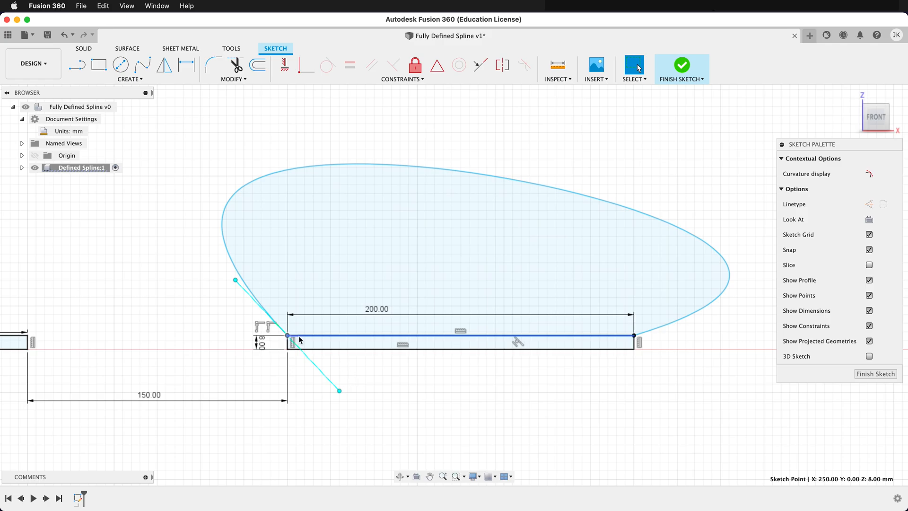
mouse_move(297, 338)
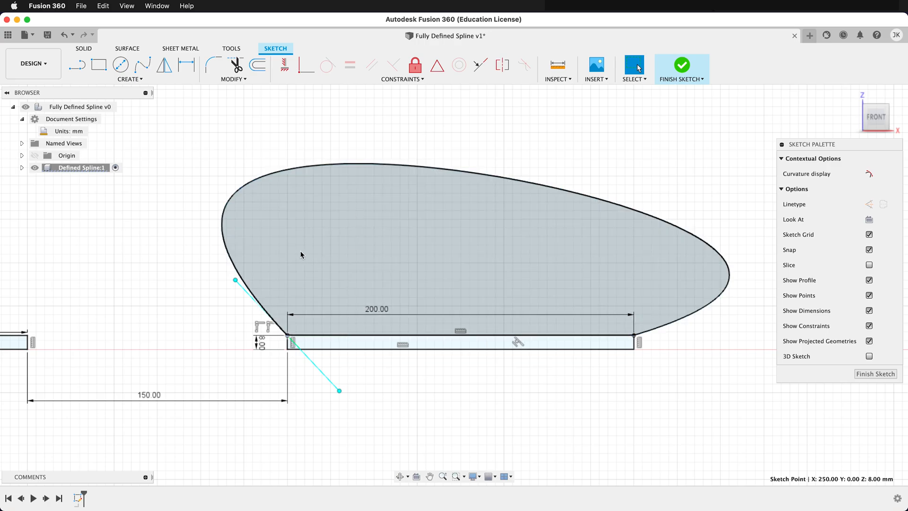
mouse_move(257, 65)
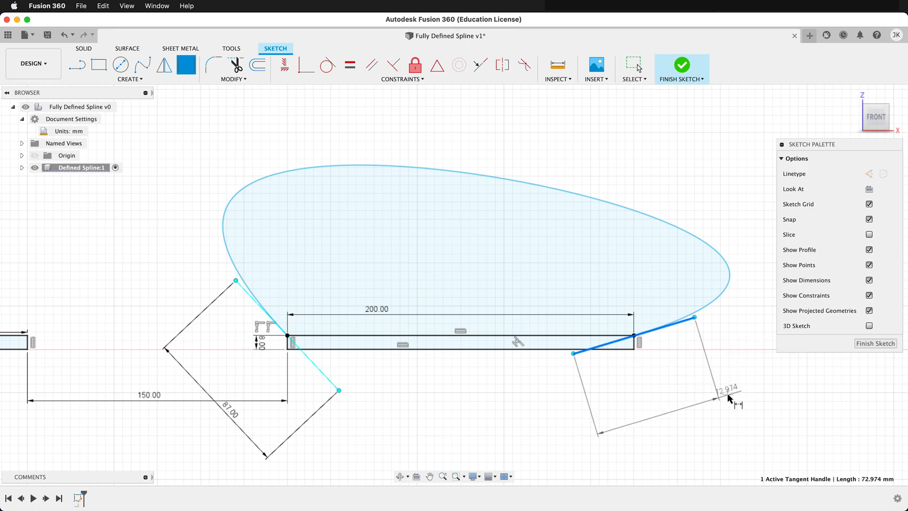
- Place the 73 mm length dimension on the right spline's end tangent arm
double_click(728, 388)
type("73")
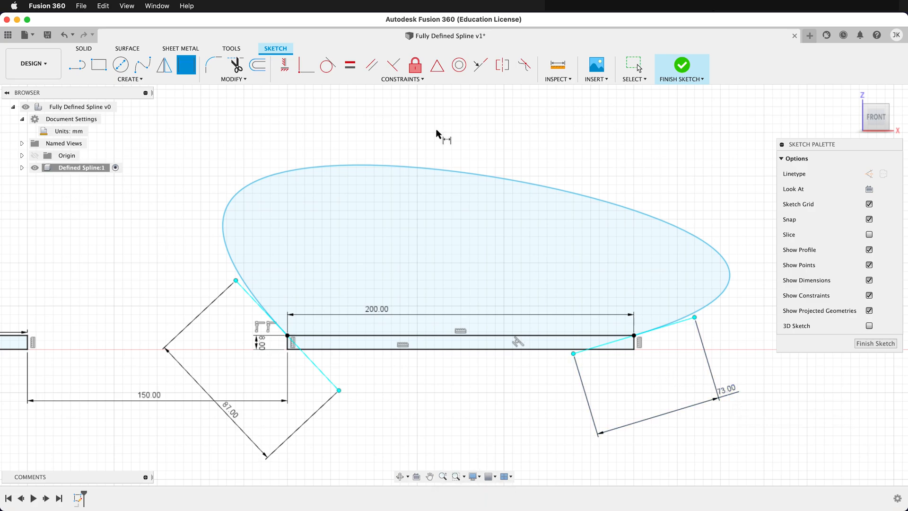
- Dimension the right spline's tangent handle angles against the base line: 133° and 163°
left_click(287, 336)
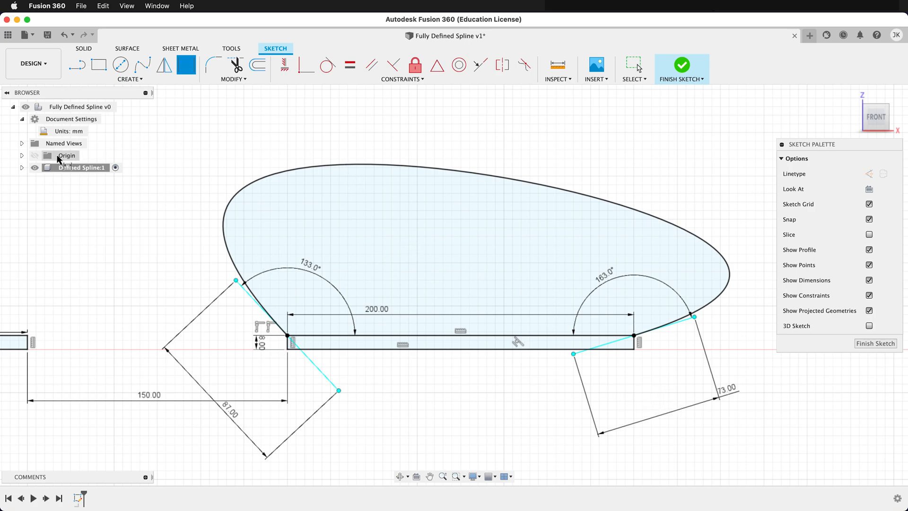
- Expand Defined Spline:1 and its Sketches folder in the Browser to reveal Sketch1
left_click(21, 167)
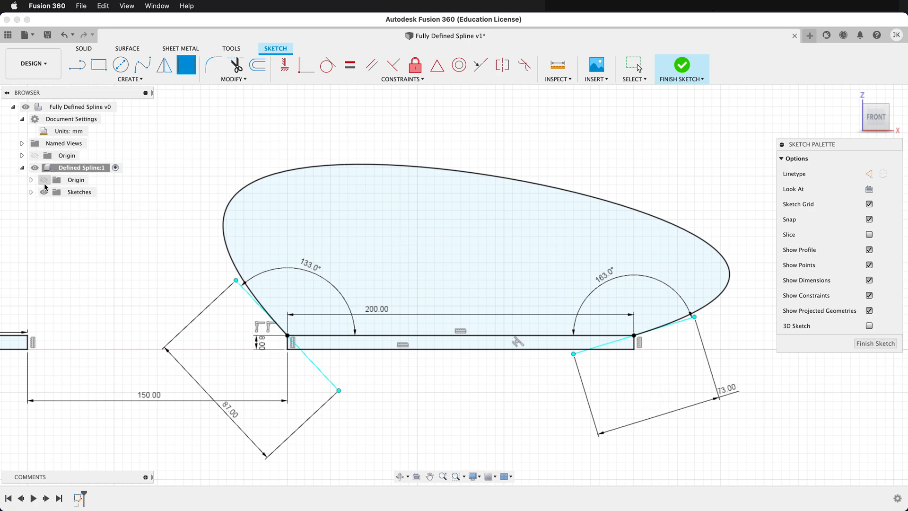
left_click(30, 192)
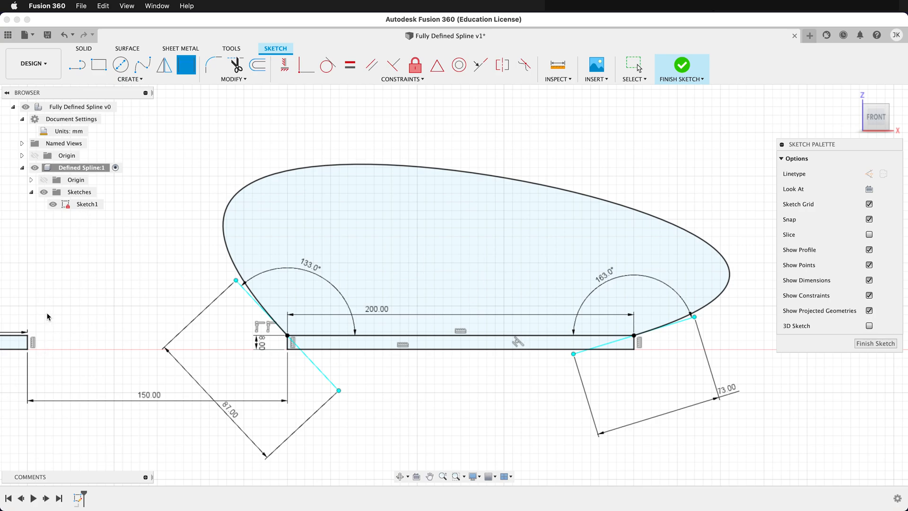
mouse_move(397, 209)
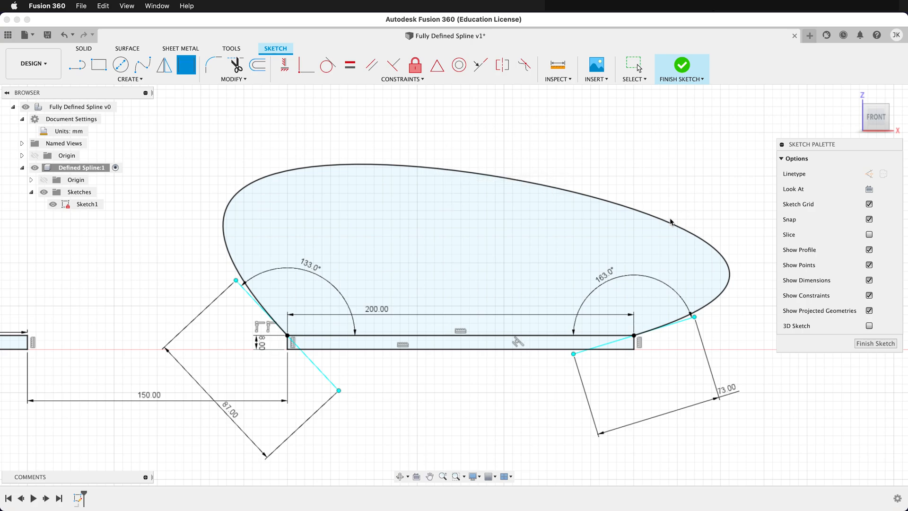
mouse_move(343, 183)
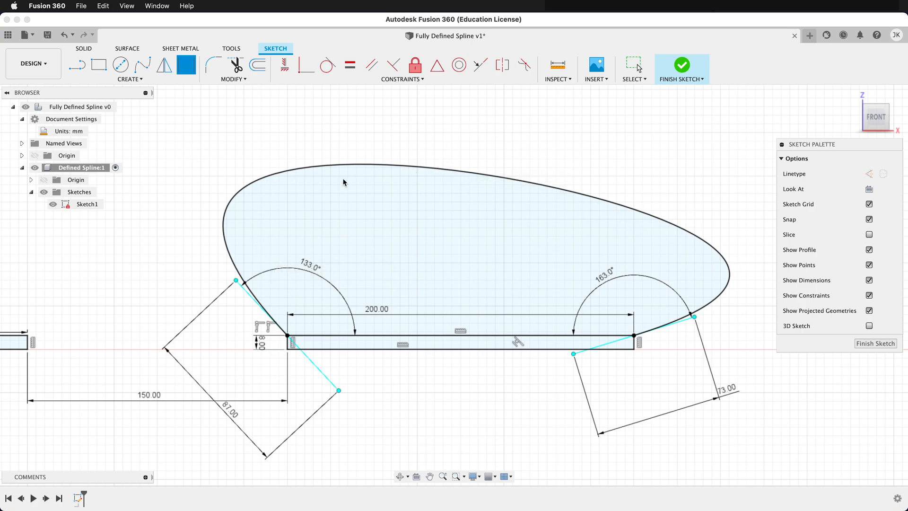
mouse_move(366, 157)
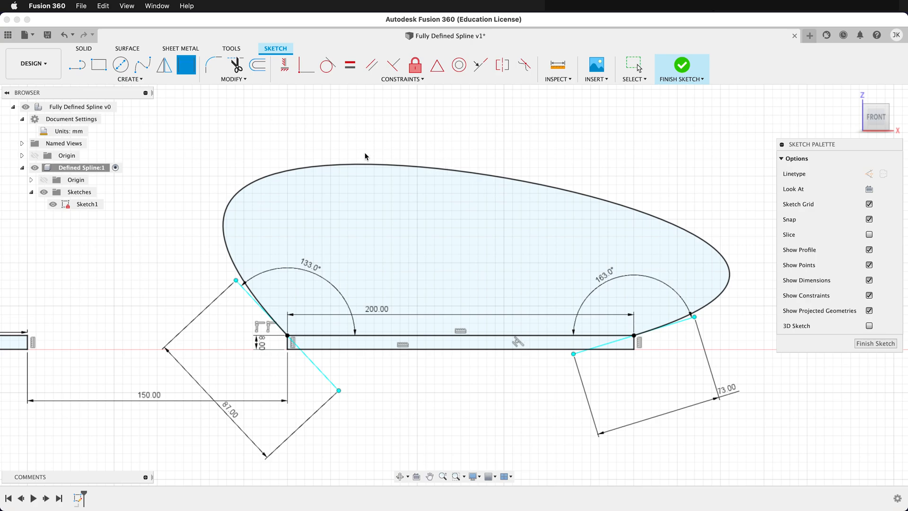
mouse_move(428, 191)
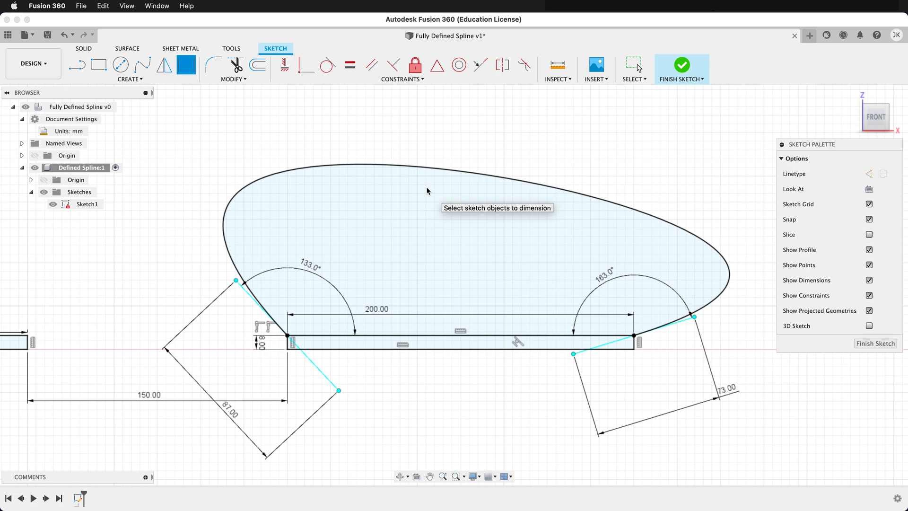
mouse_move(365, 394)
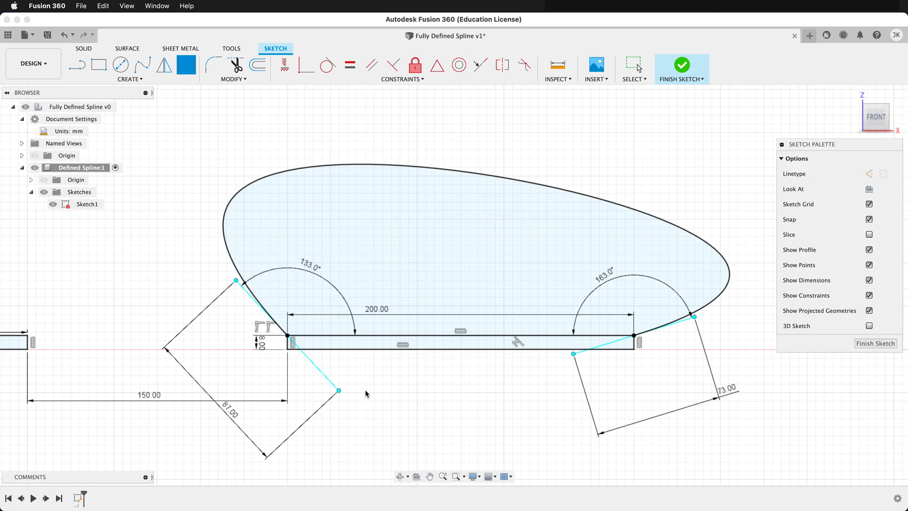